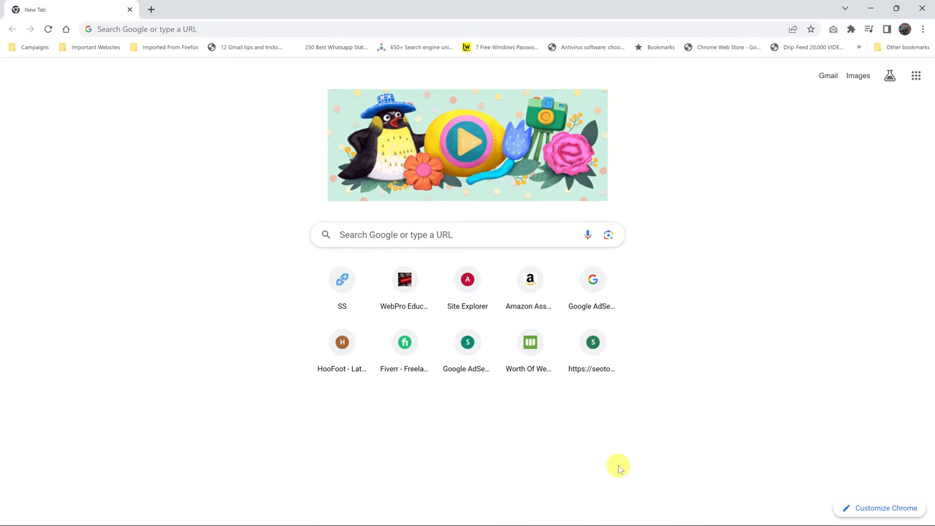
mouse_move(280, 29)
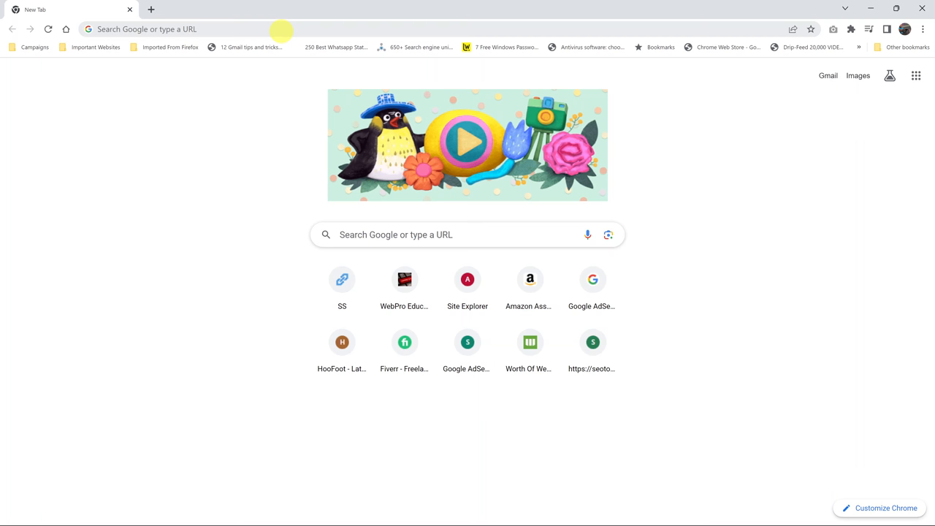
Step: Navigate the new tab to ubuntu.com via the address bar
text(ubuntu.com)
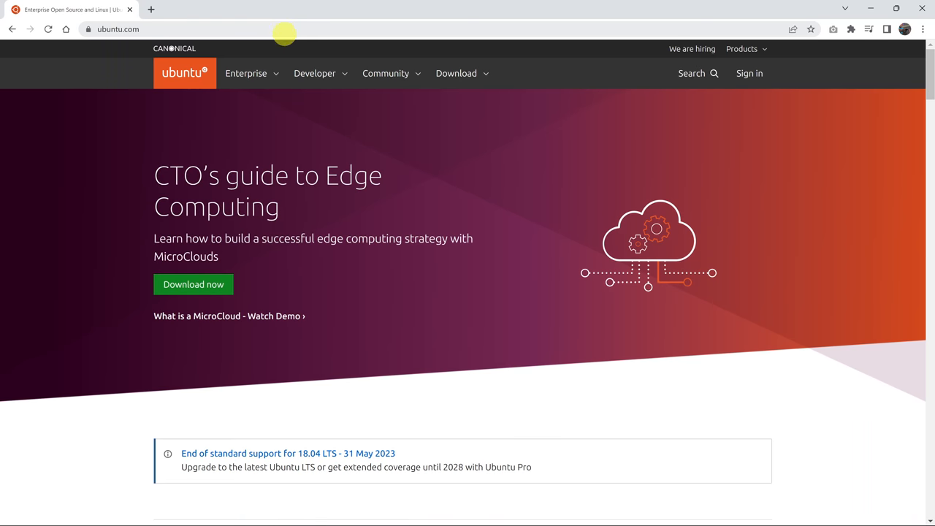
mouse_move(349, 181)
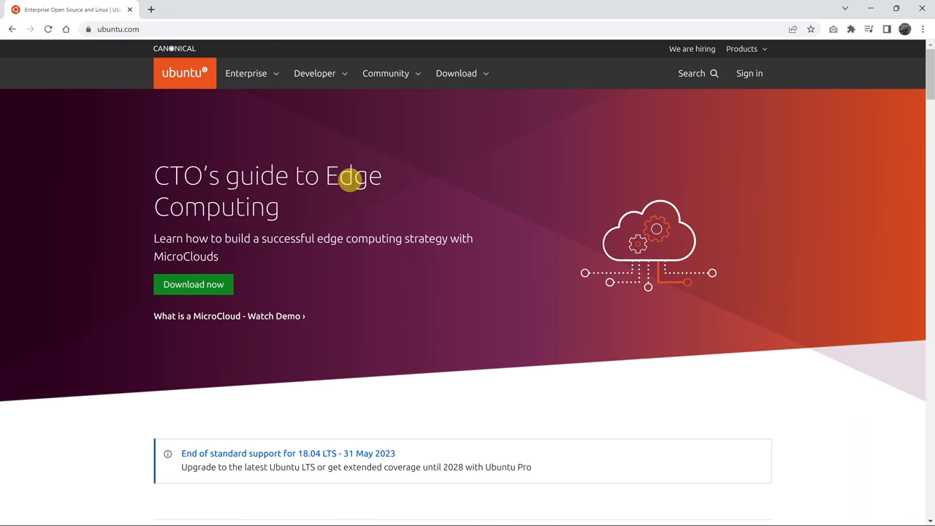
mouse_move(412, 184)
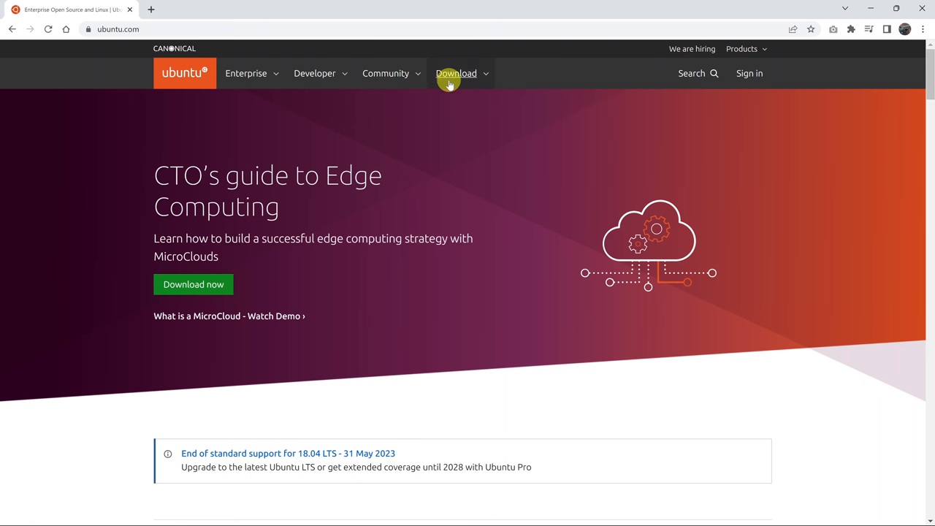
Step: Choose Get Ubuntu Desktop from the site's Download menu to reach the desktop download page
click(456, 73)
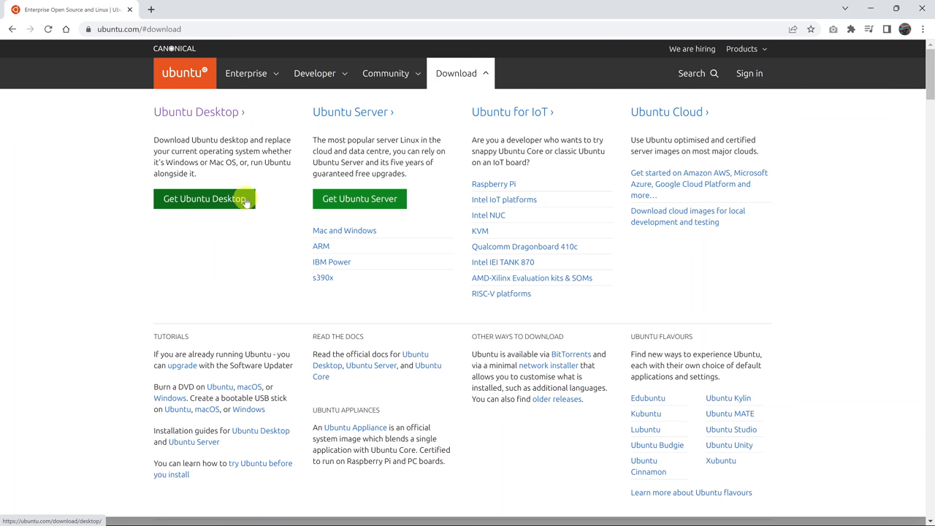
click(204, 198)
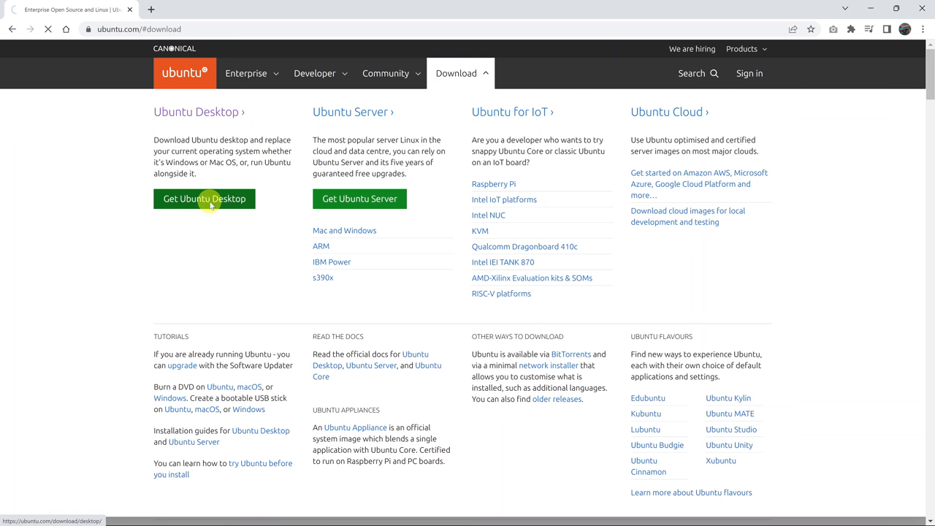
click(205, 199)
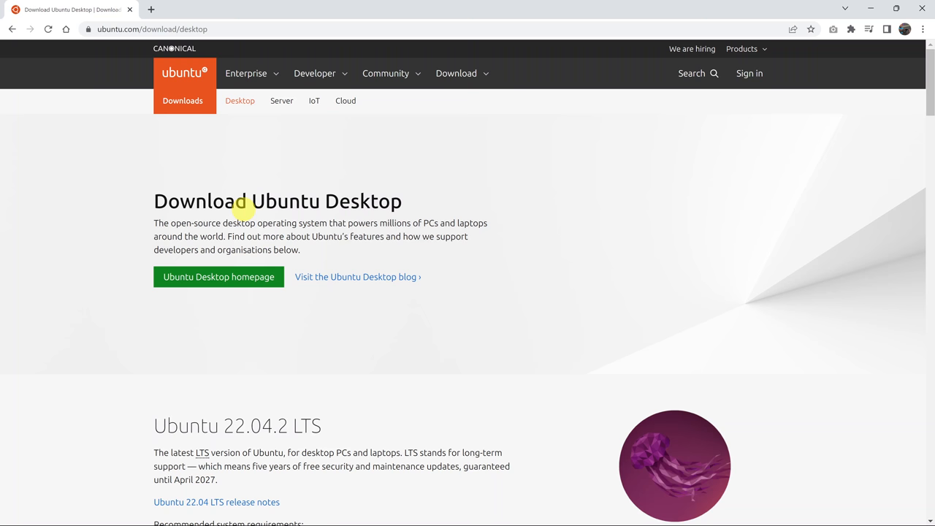
mouse_move(313, 184)
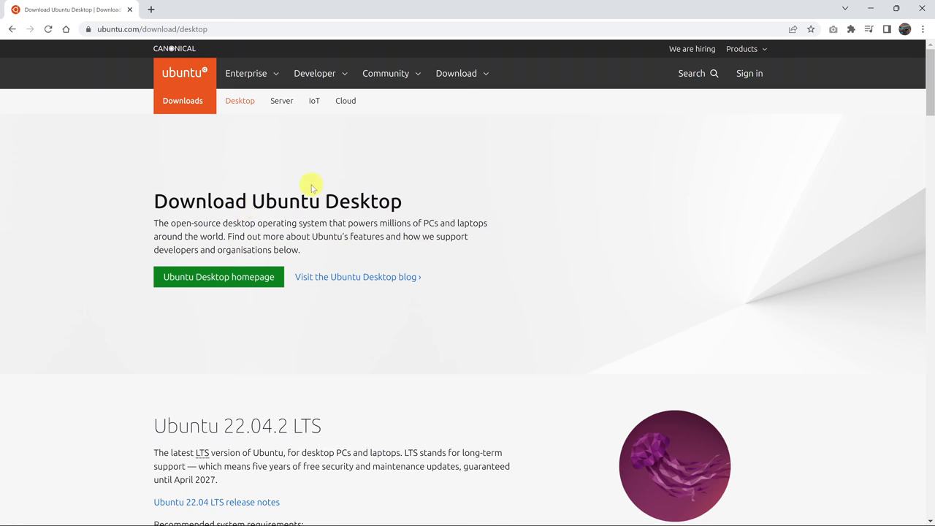
Step: Start the Ubuntu 23.04 desktop download from its section below the 22.04.2 LTS release
scroll(down, 3)
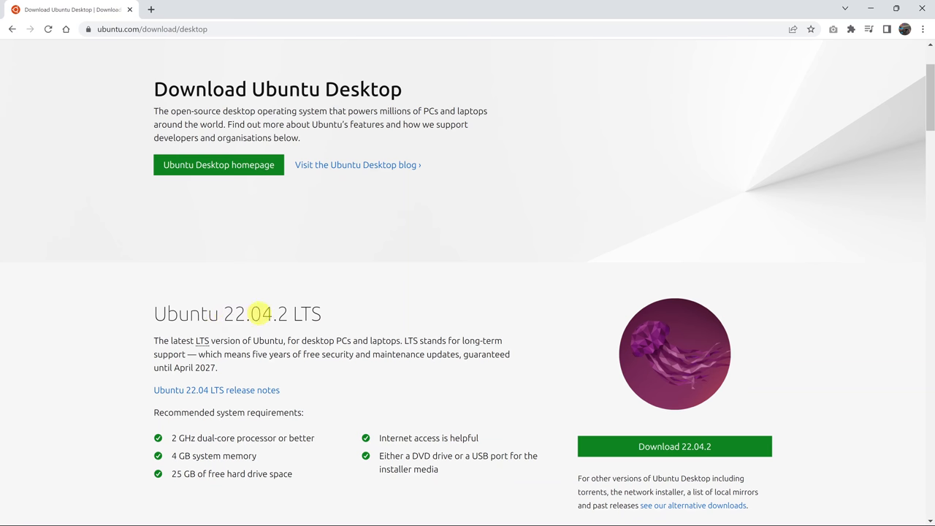
scroll(down, 3)
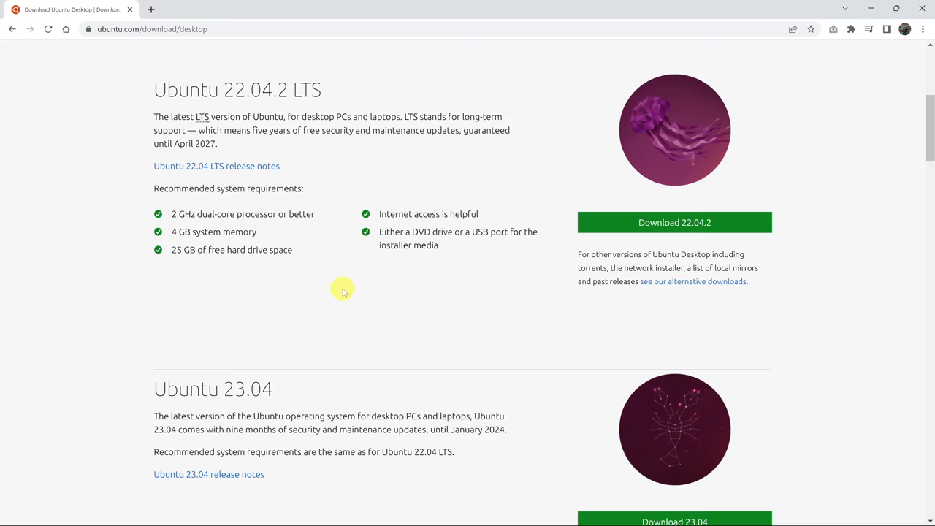
scroll(down, 3)
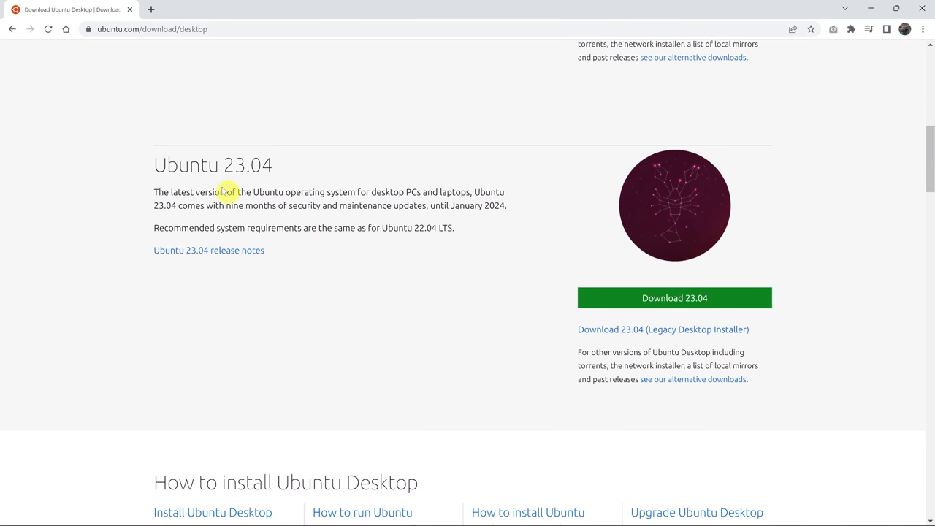
mouse_move(239, 181)
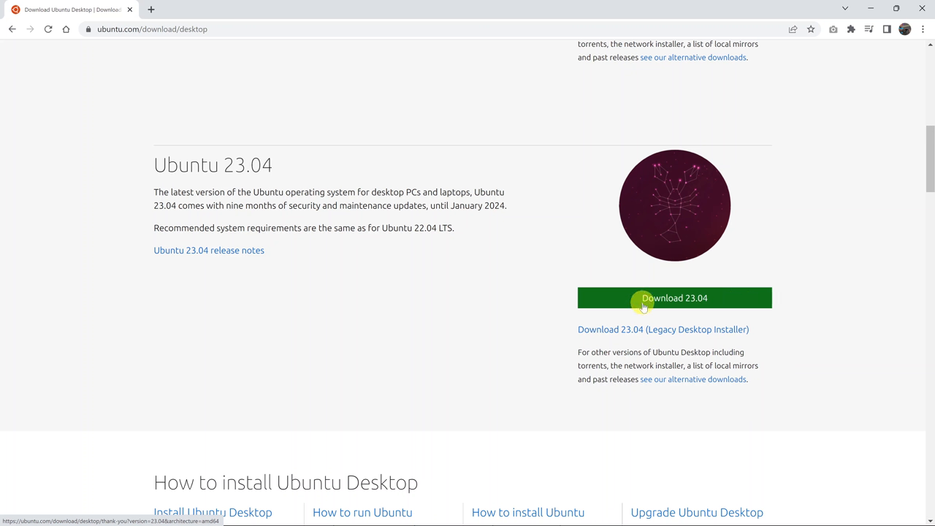
mouse_move(699, 301)
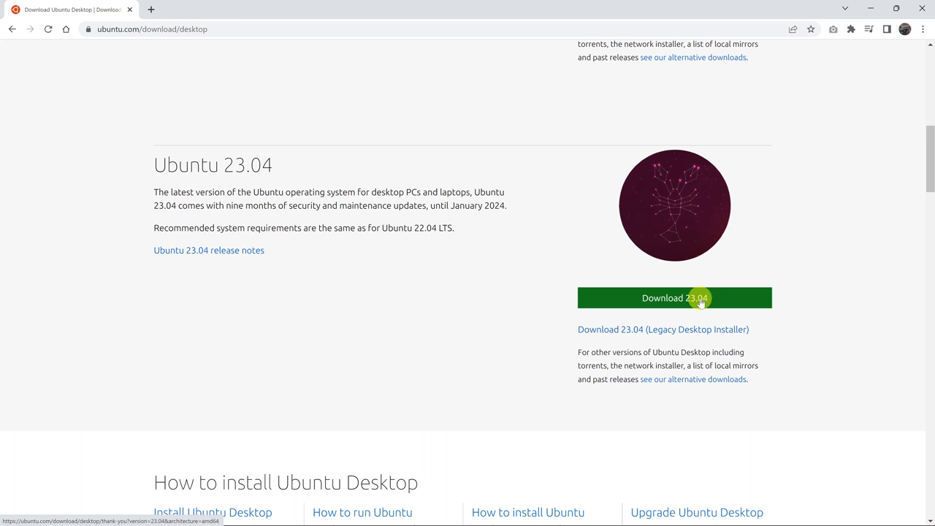
click(675, 298)
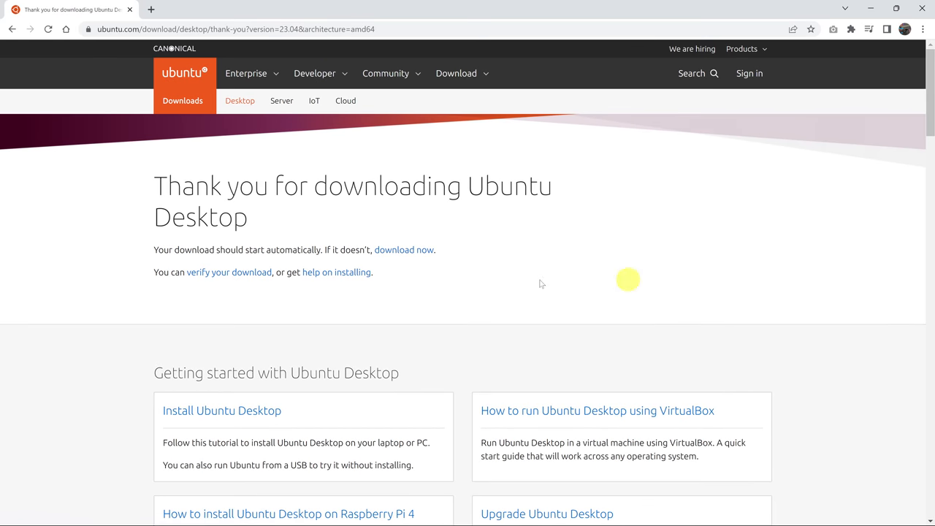
mouse_move(505, 218)
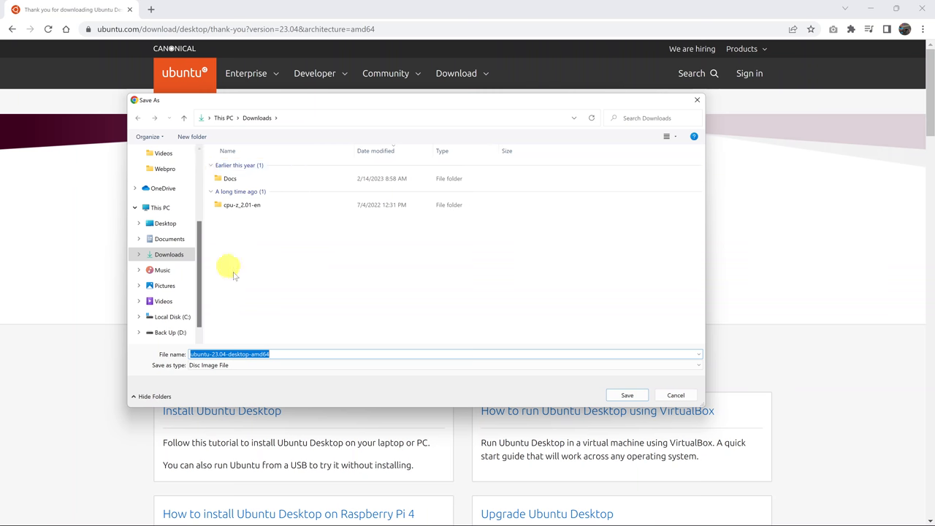
mouse_move(298, 350)
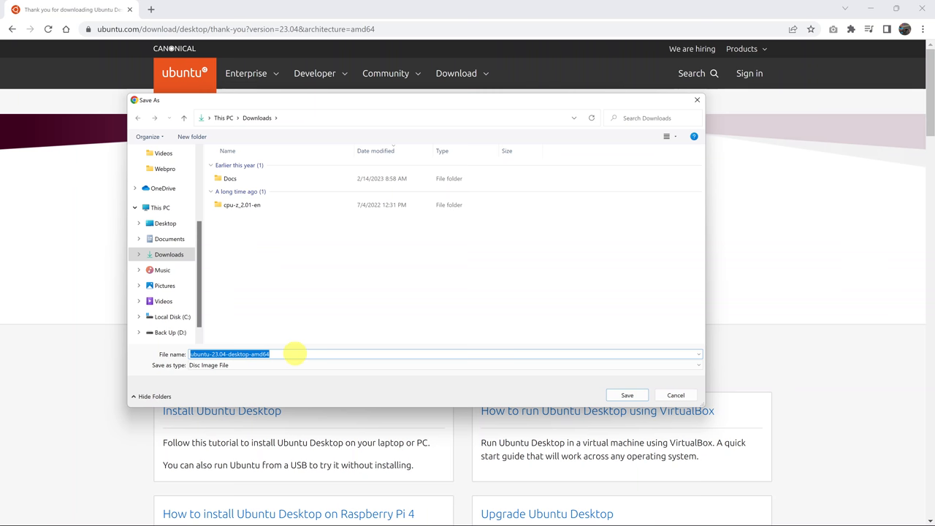
mouse_move(246, 352)
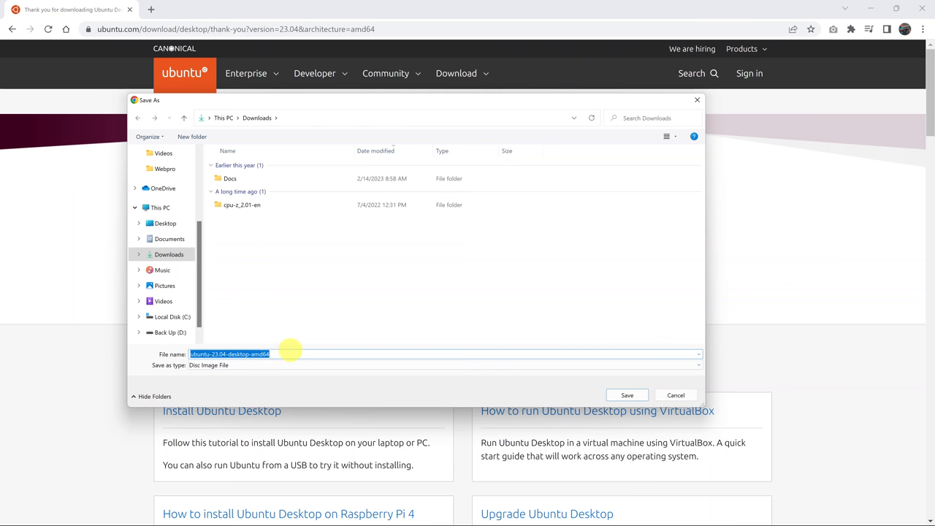
mouse_move(139, 368)
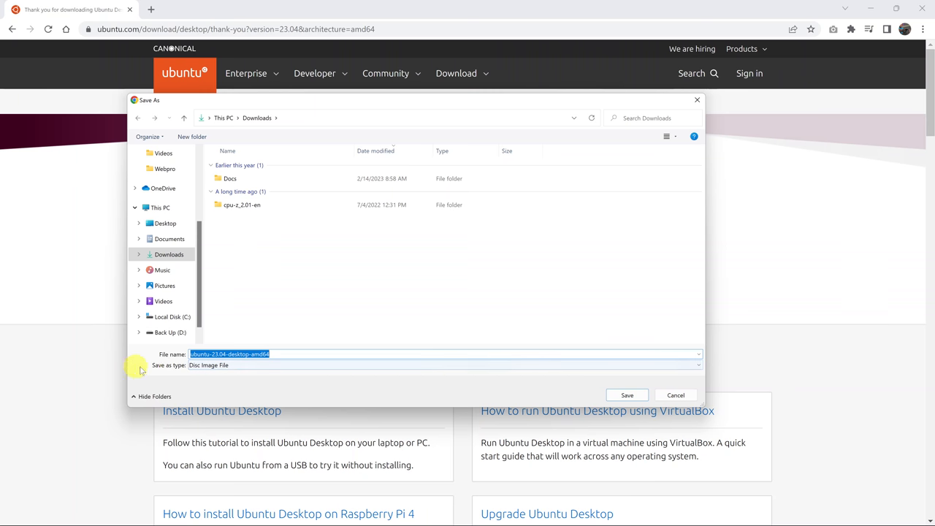
mouse_move(607, 403)
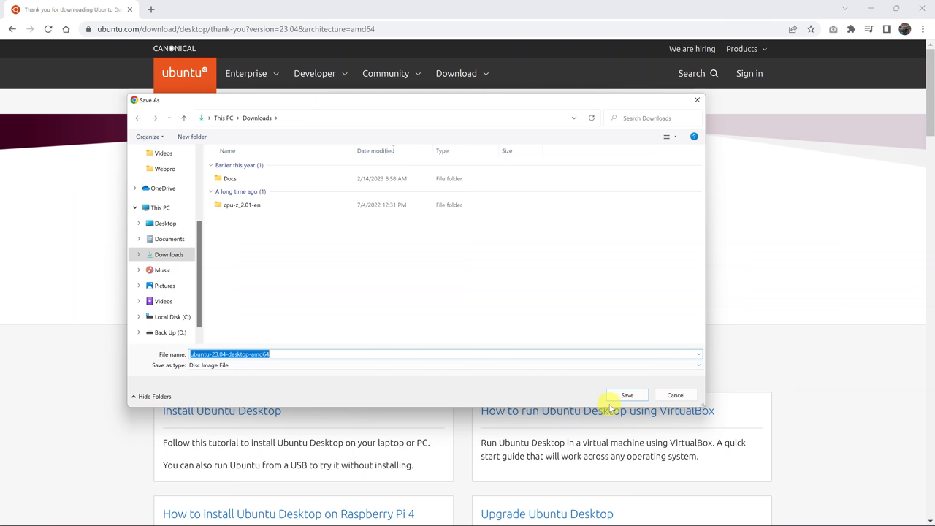
Step: Save the Ubuntu 23.04 desktop ISO to Downloads with its default file name
click(626, 395)
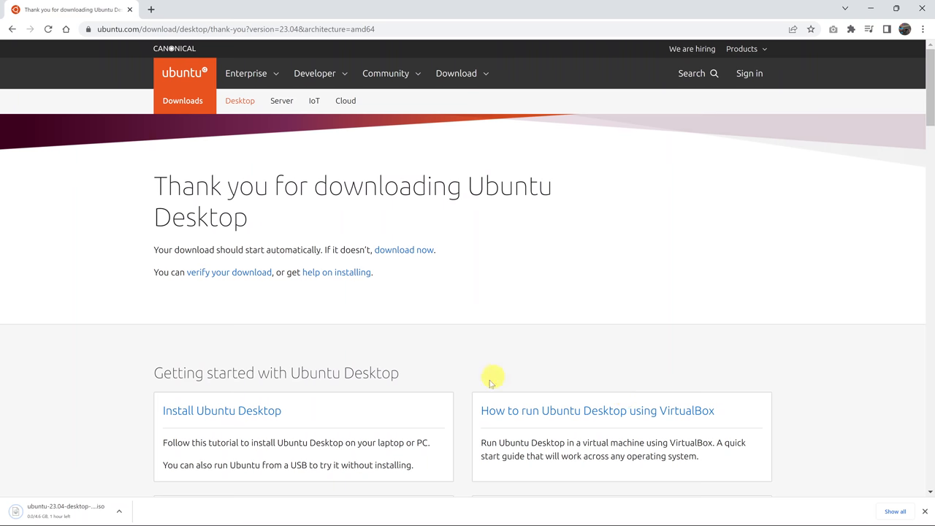
mouse_move(99, 504)
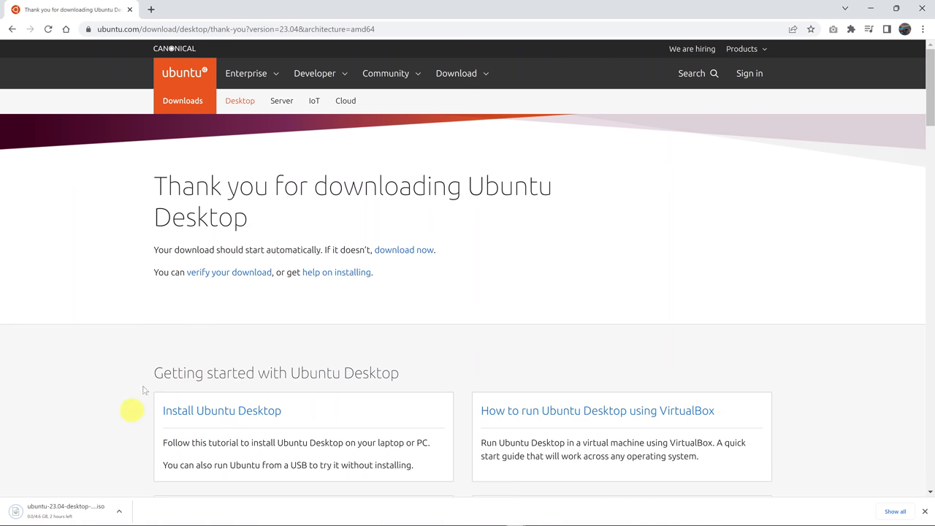
mouse_move(153, 338)
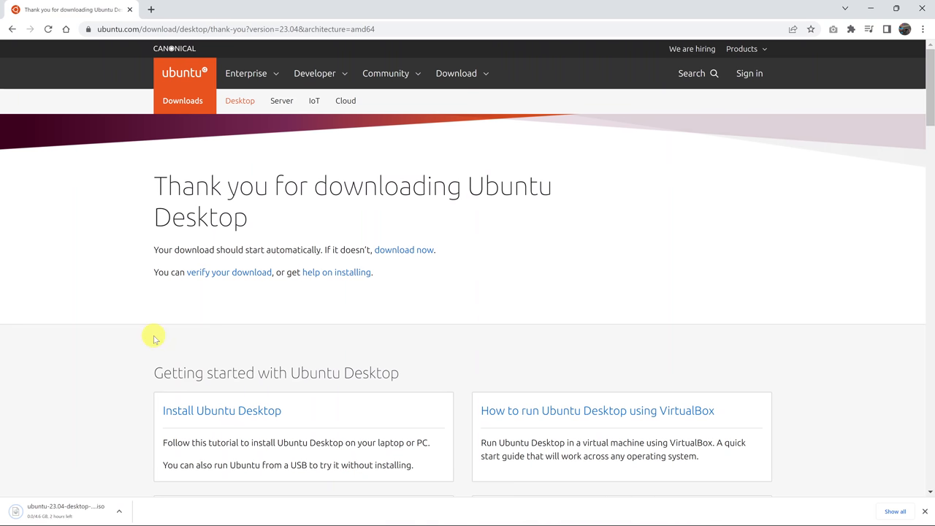
mouse_move(596, 347)
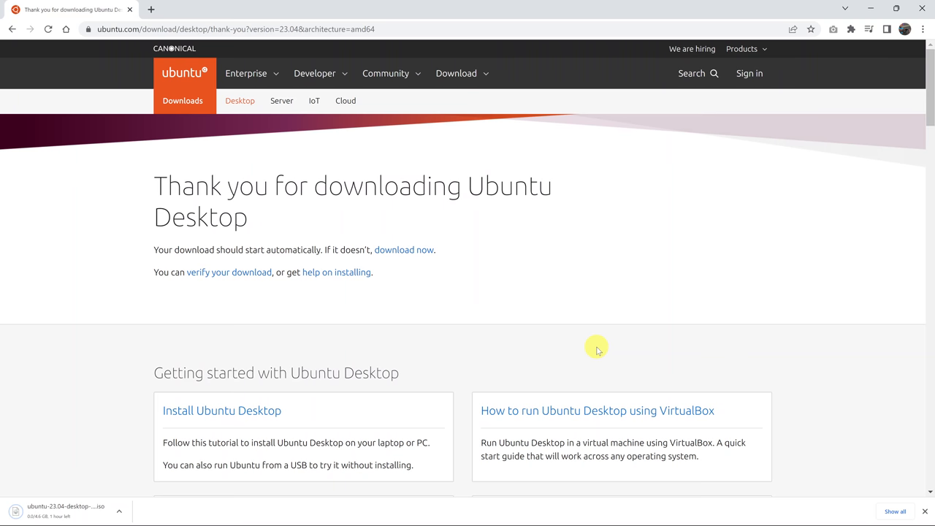
mouse_move(187, 518)
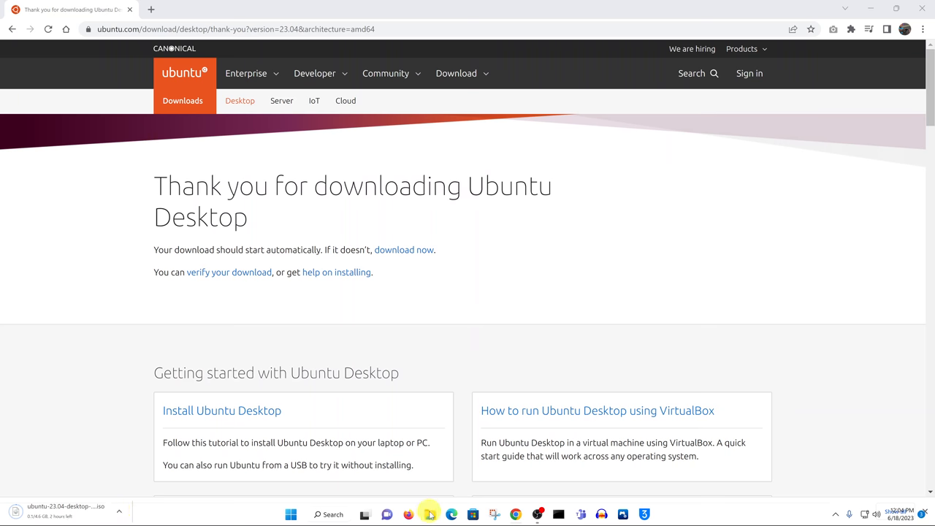
Step: Show the Downloads folder in File Explorer with the unconfirmed Ubuntu ISO listed under Today
click(364, 514)
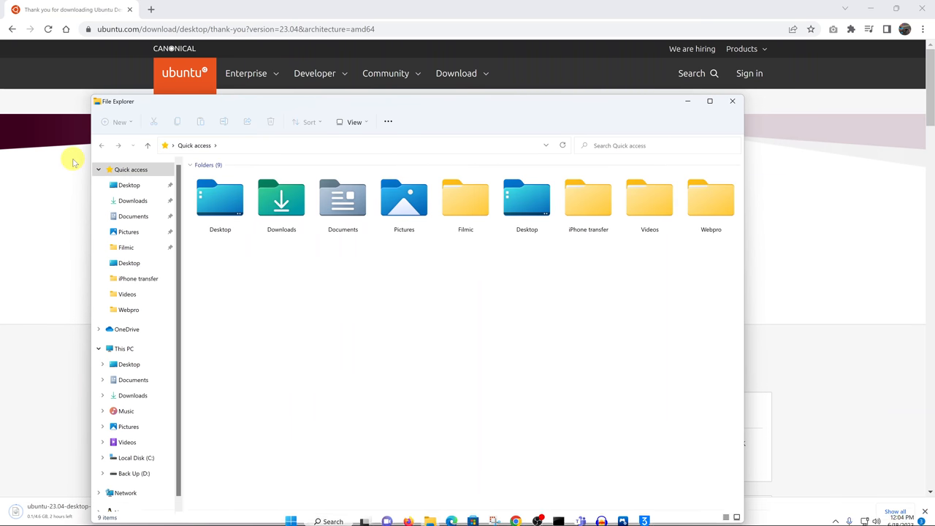
click(131, 200)
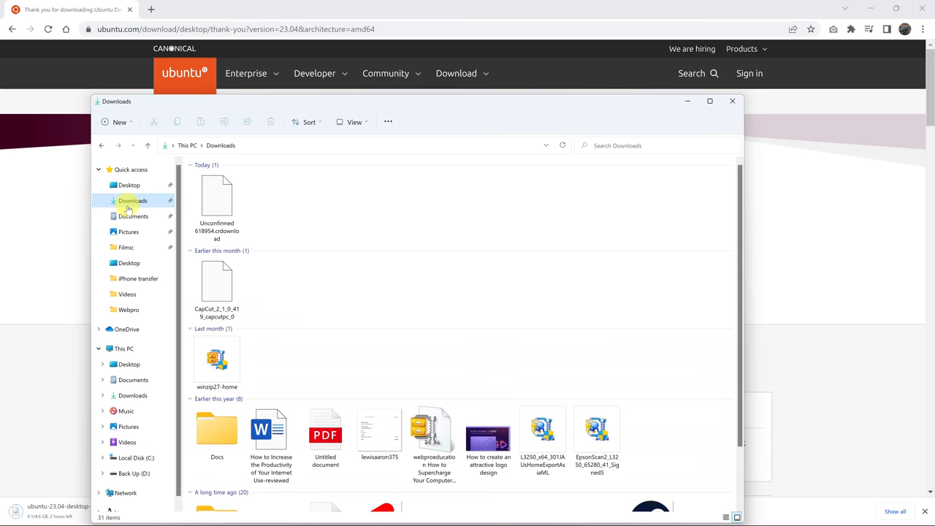